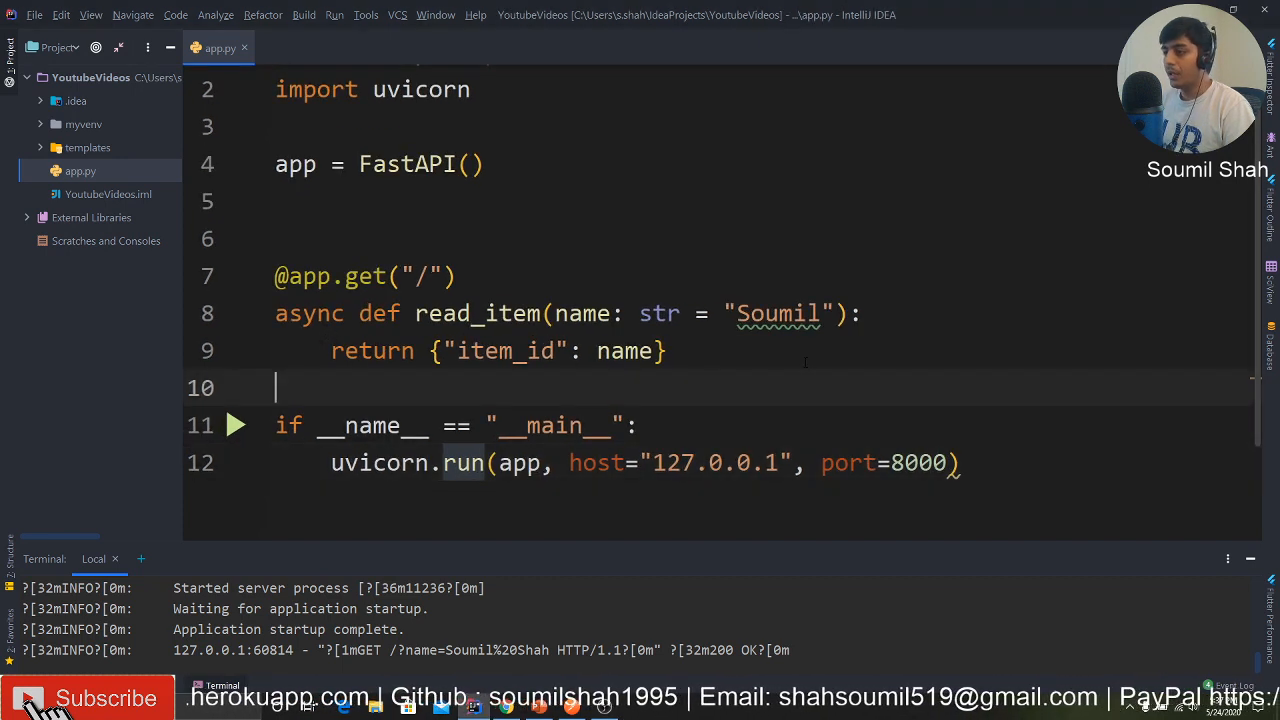
- Replace read_item's old code so it takes no parameters and returns "Hello world" as item_id
drag(557, 313, 833, 313)
text(")
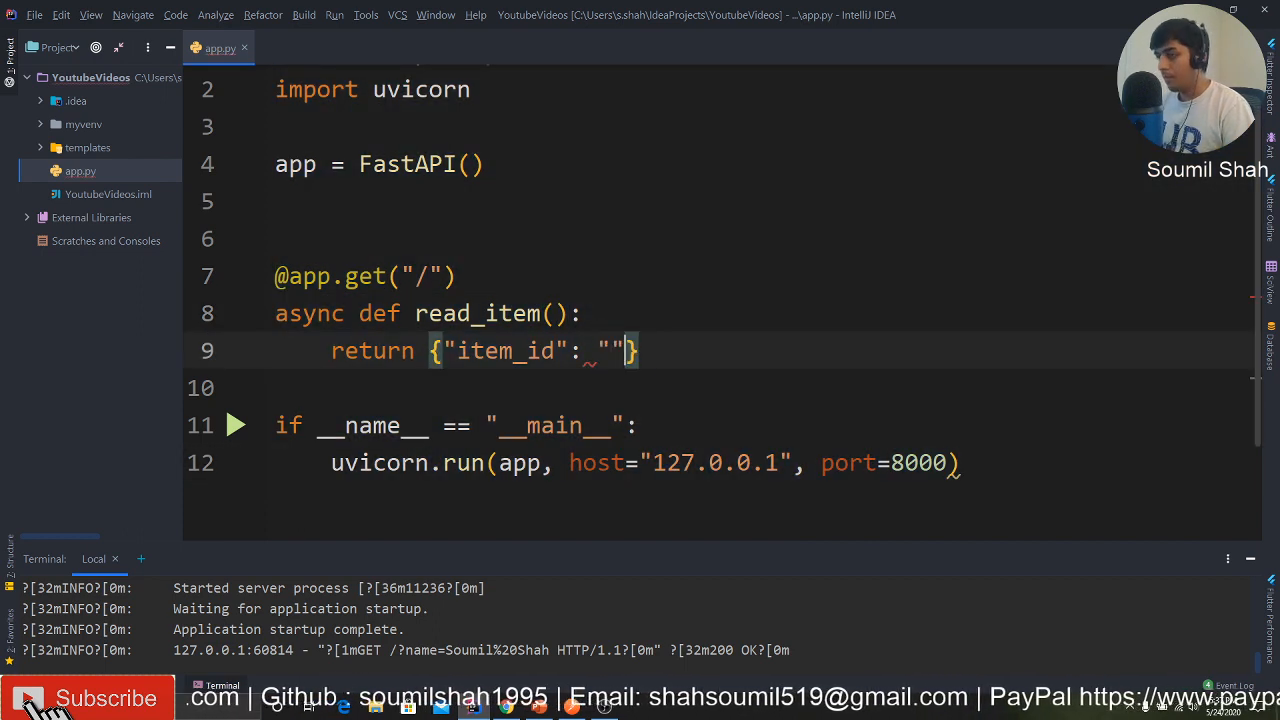
text(Hello worl)
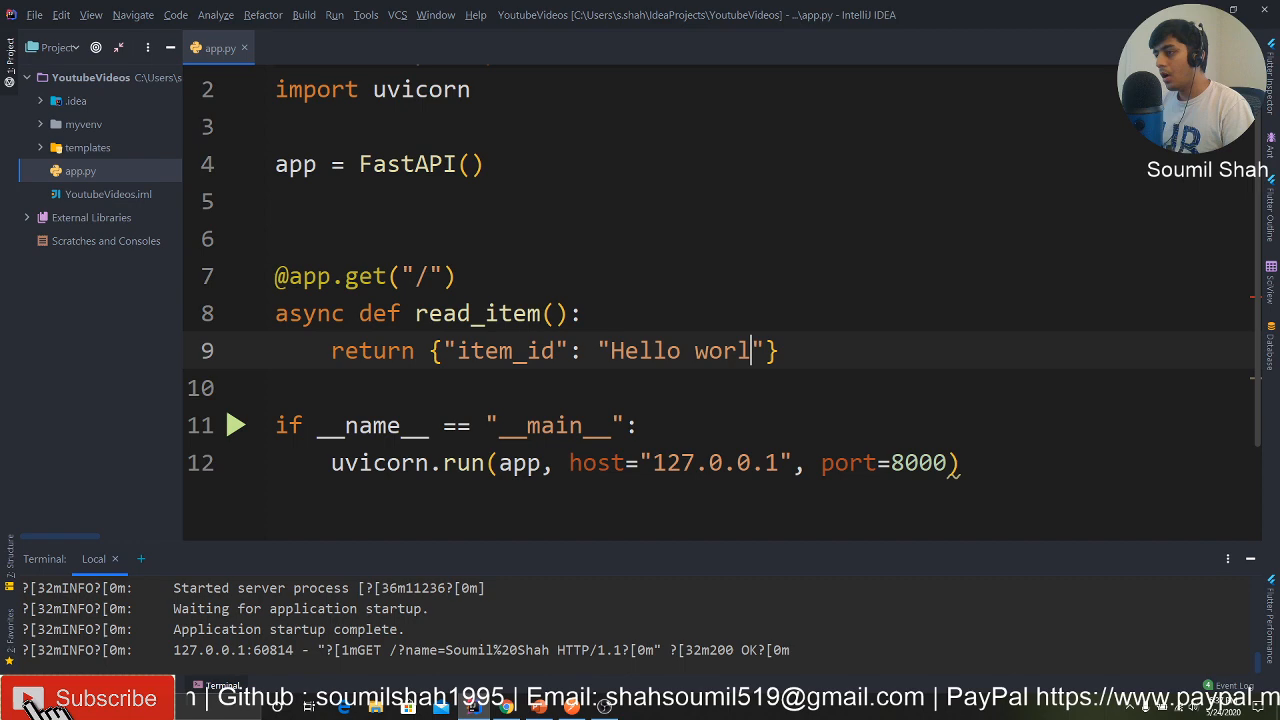
text(d)
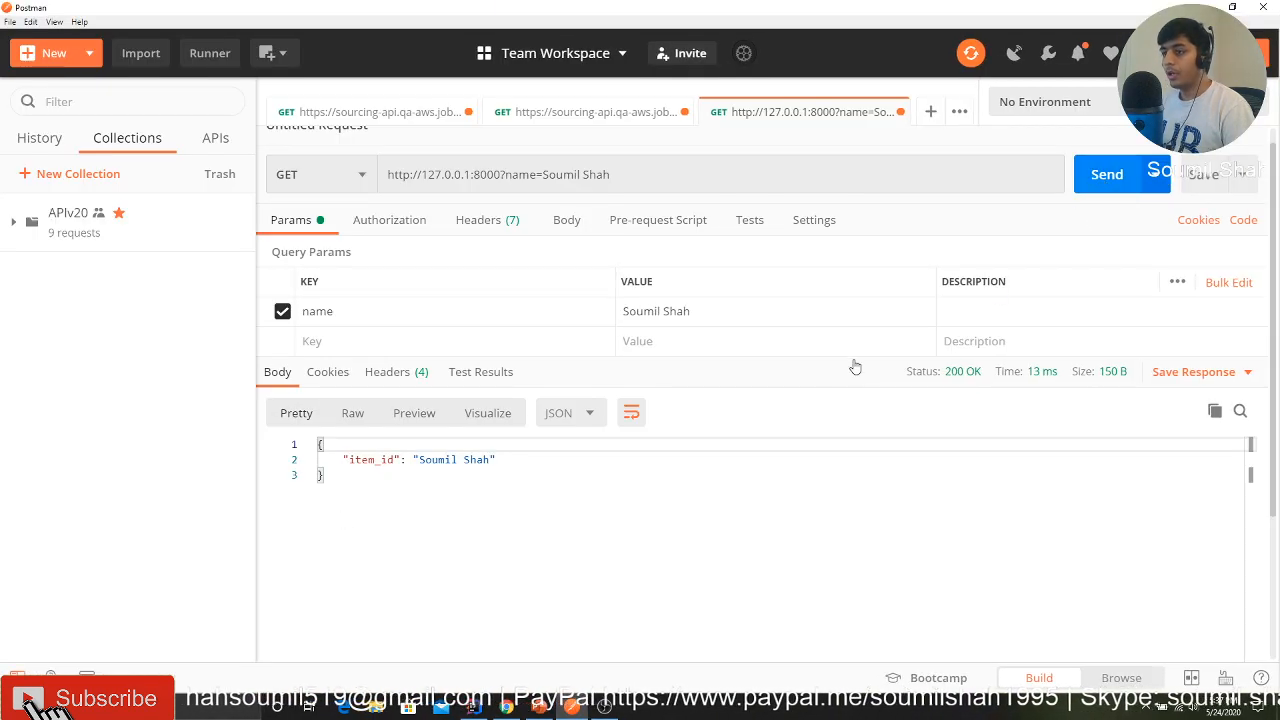
click(1107, 173)
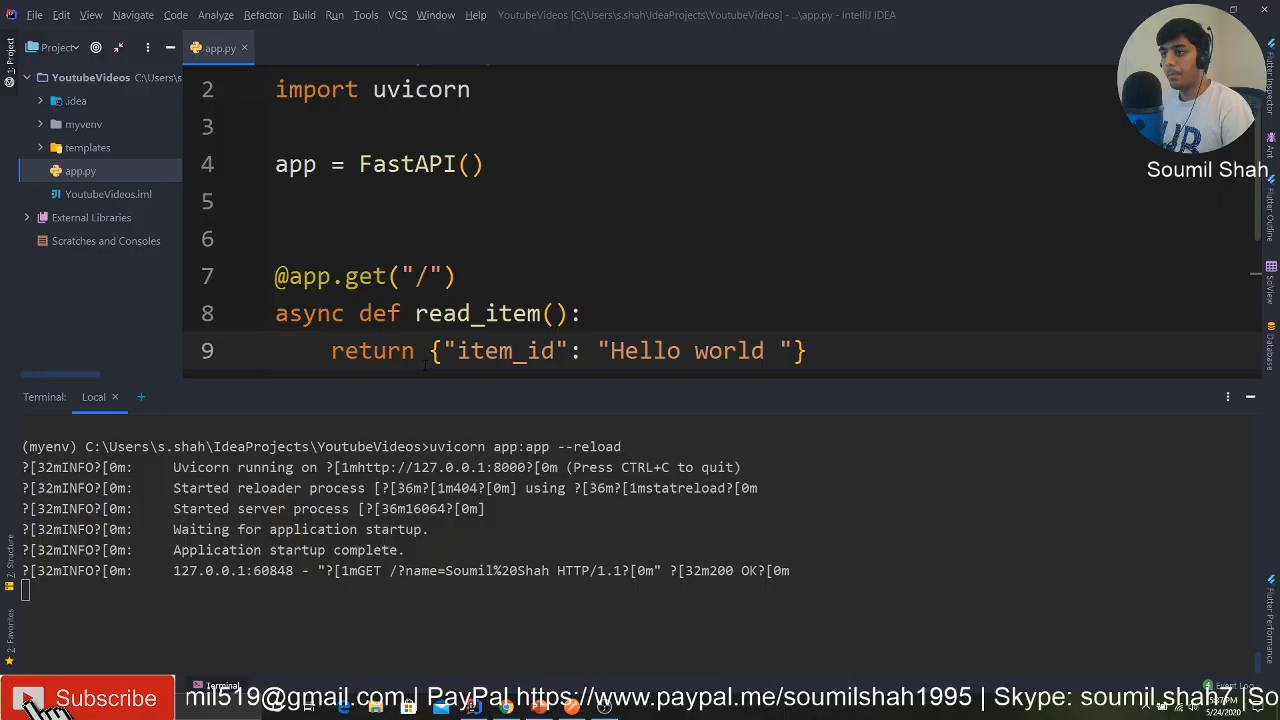
- Give read_item a 'name: str' parameter and add a "name" key to its returned dictionary
text(if __name__ == "__main__":)
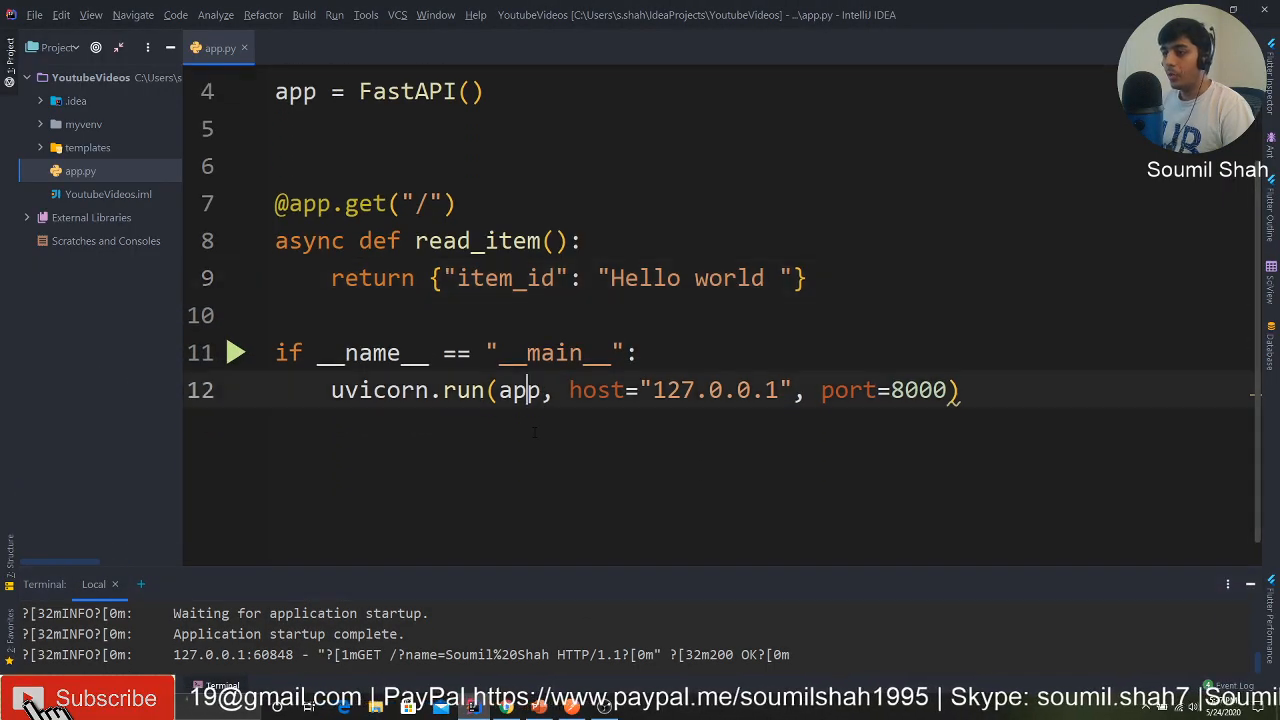
text(name)
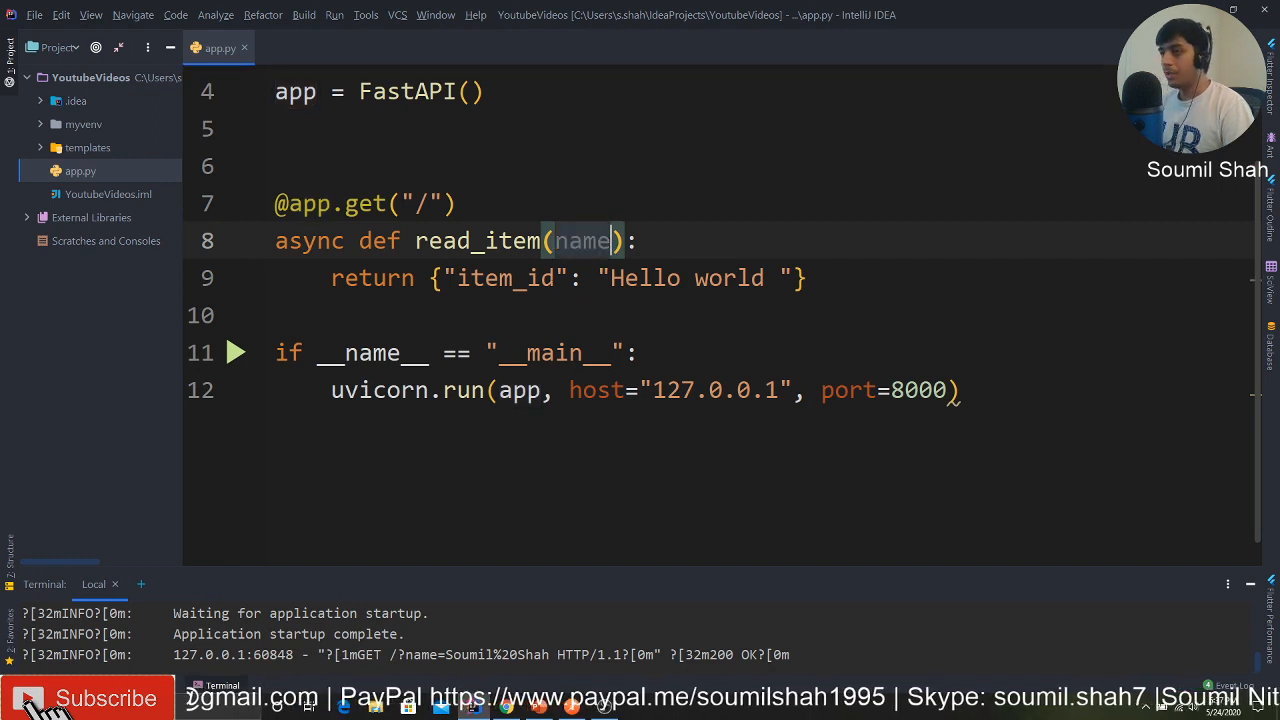
text(: str)
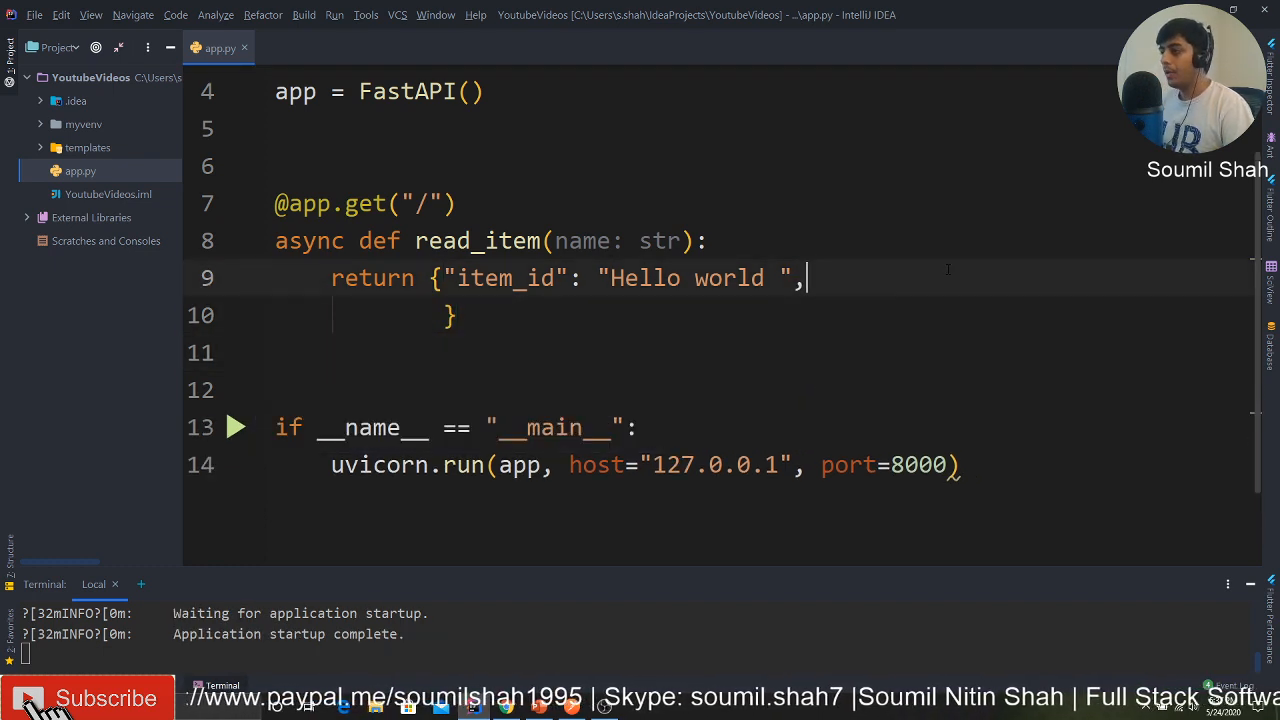
text("name")
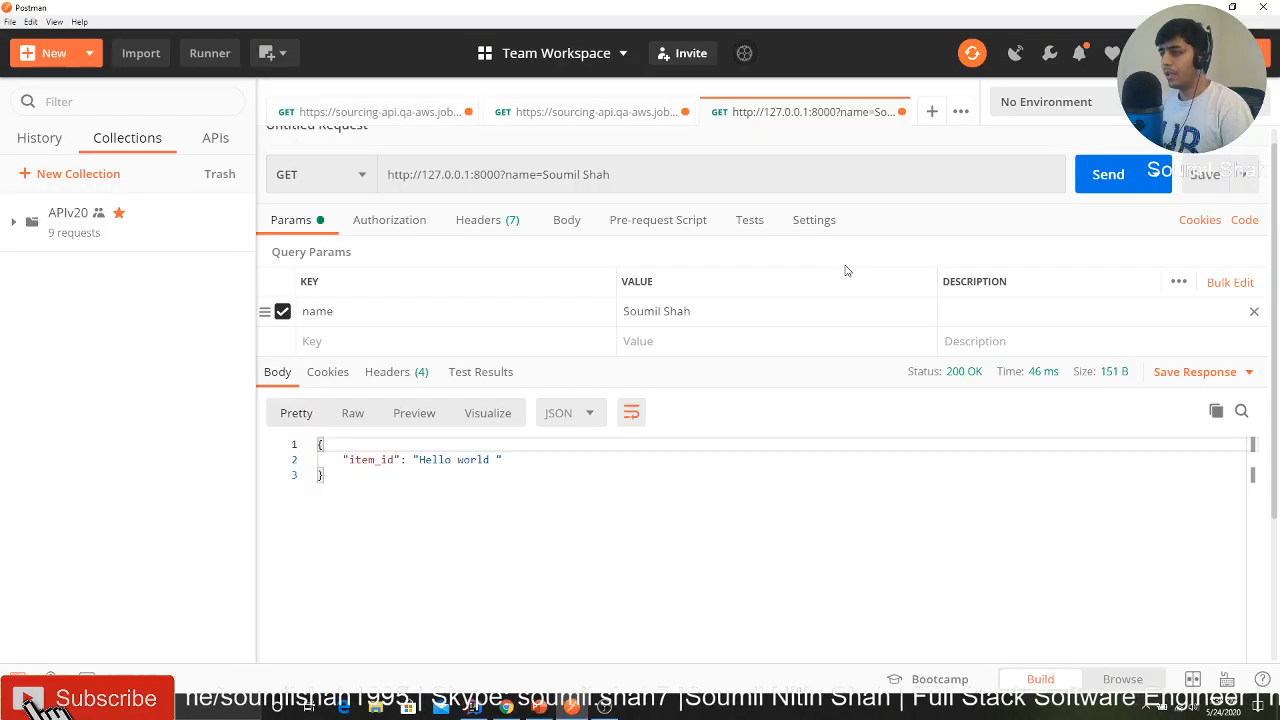
- Set the Postman name param to 'Soumil Nitin Shah' and send the request
click(700, 310)
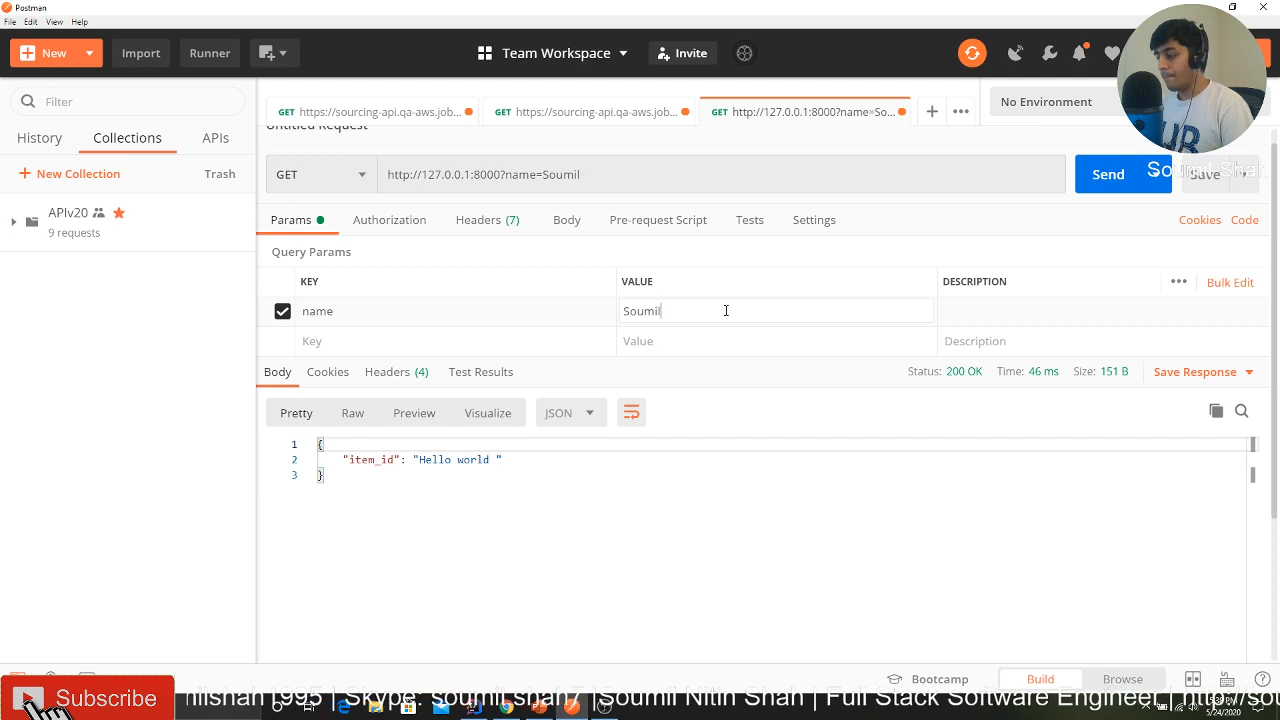
text(Nitin Shah)
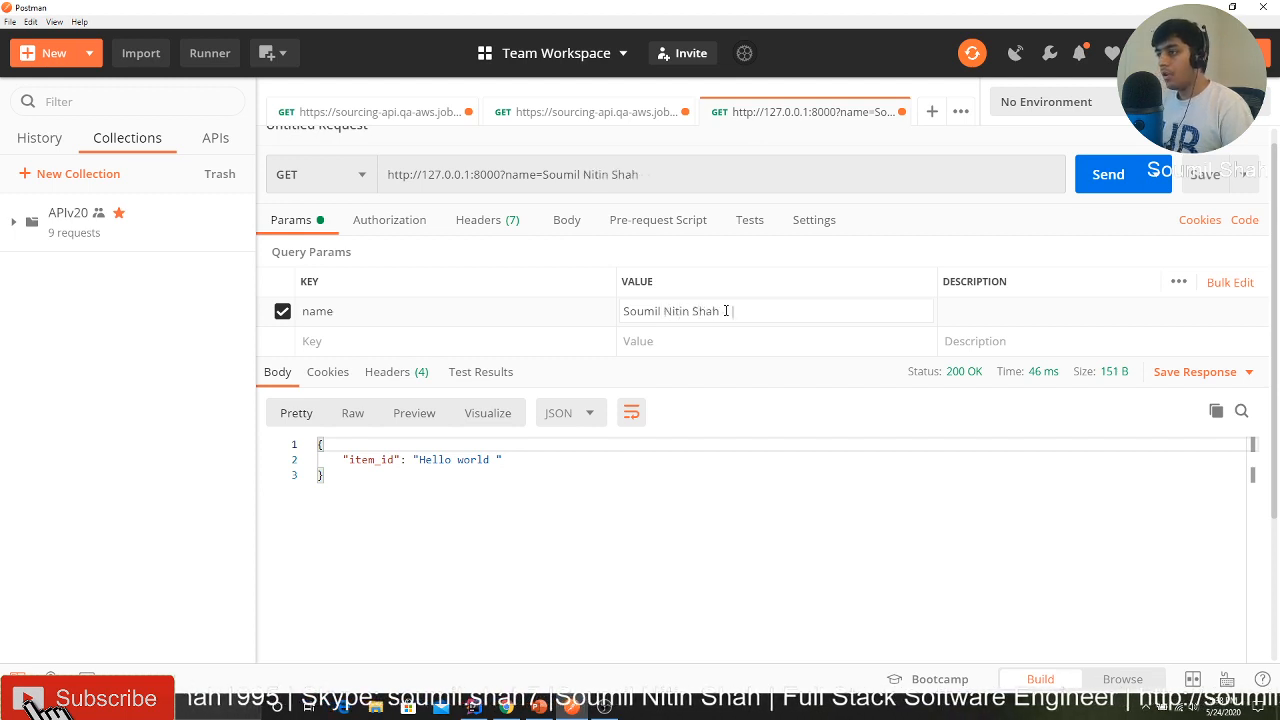
click(1108, 173)
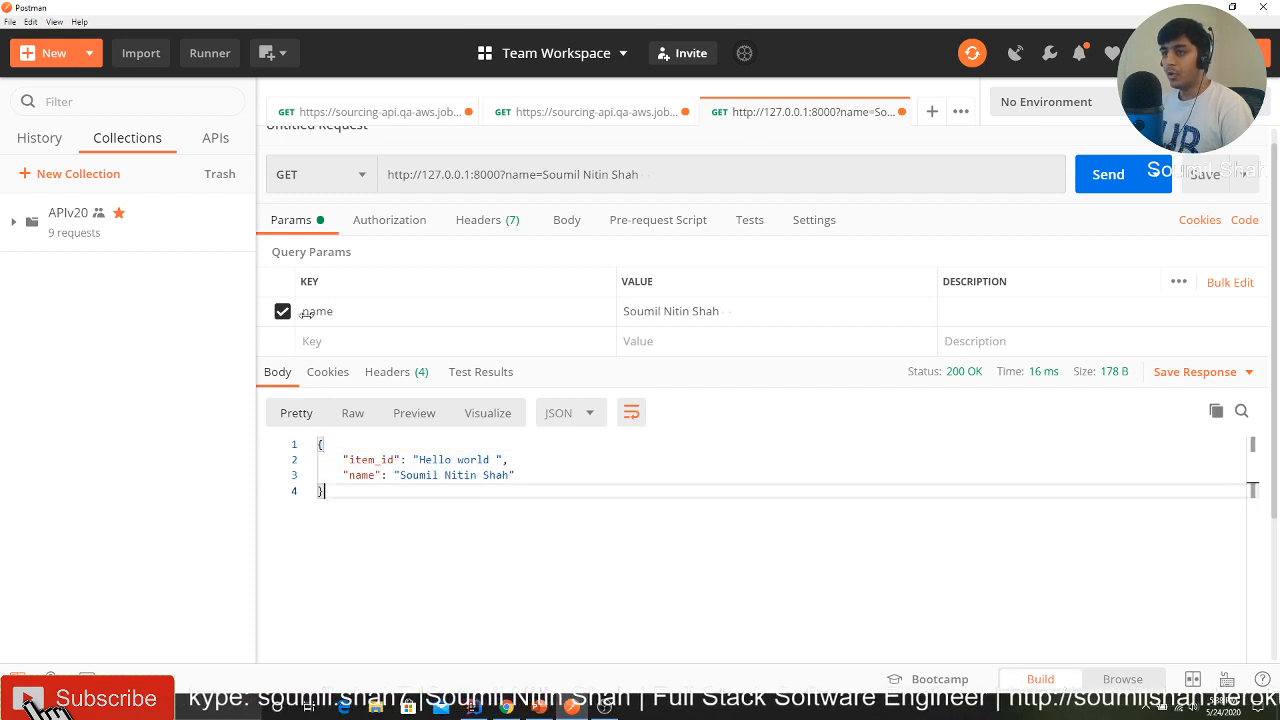
click(340, 311)
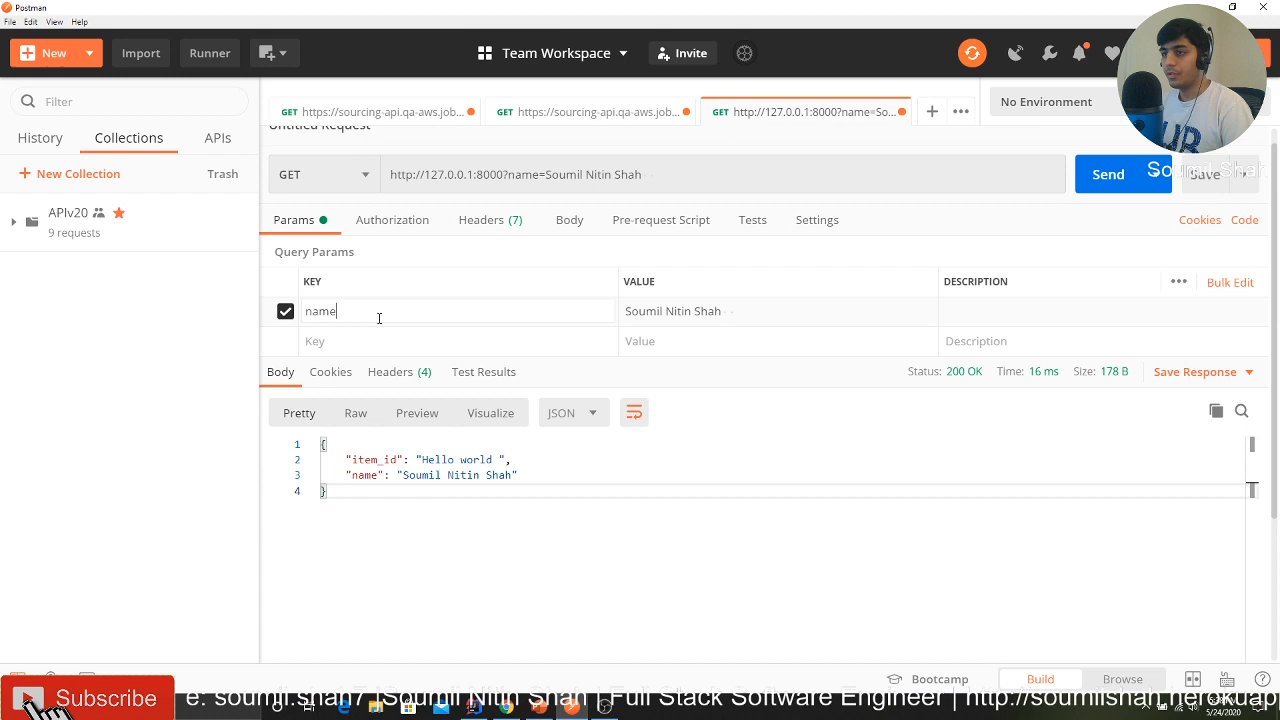
- Send the request with name unchecked and highlight the 422 'field required' error
click(285, 310)
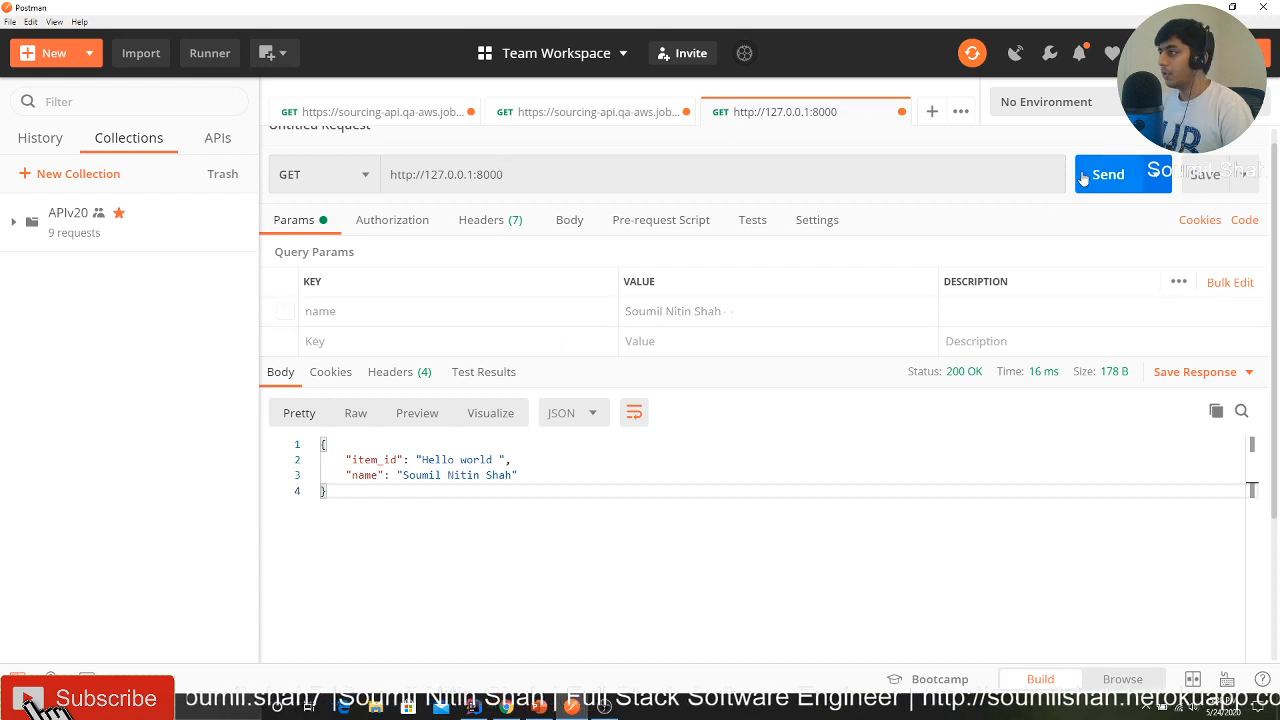
click(1107, 174)
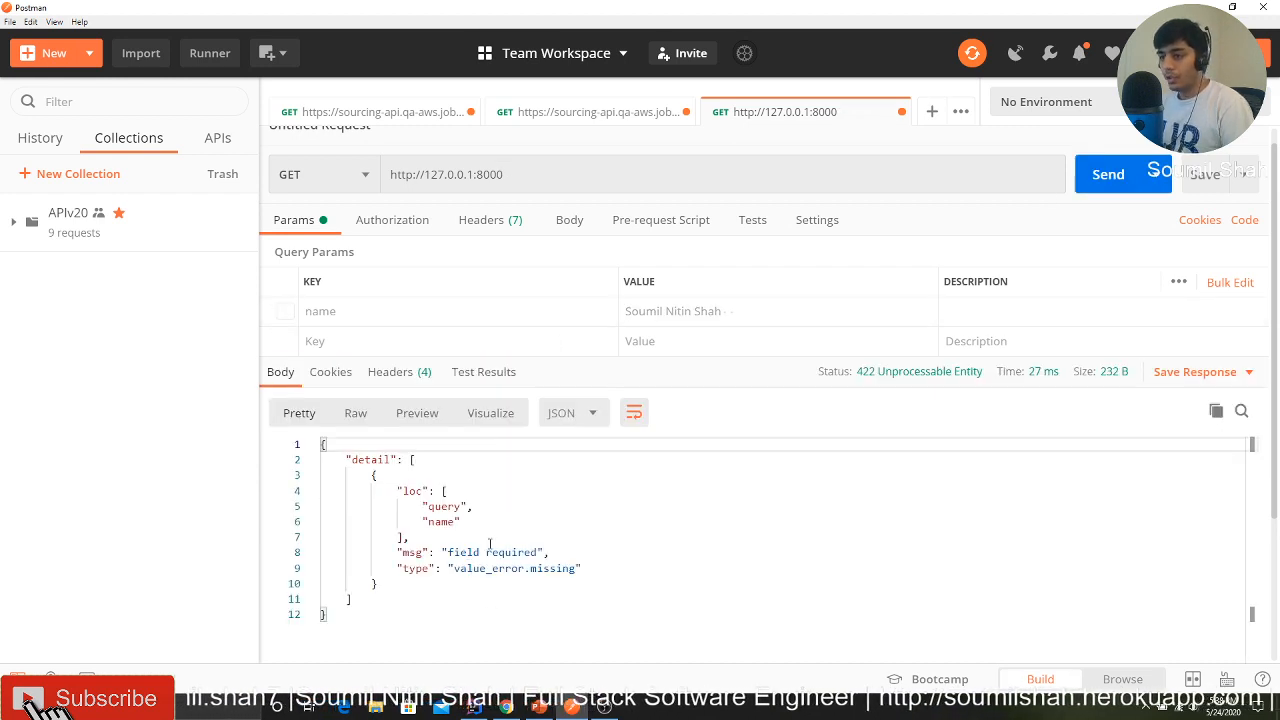
double_click(413, 552)
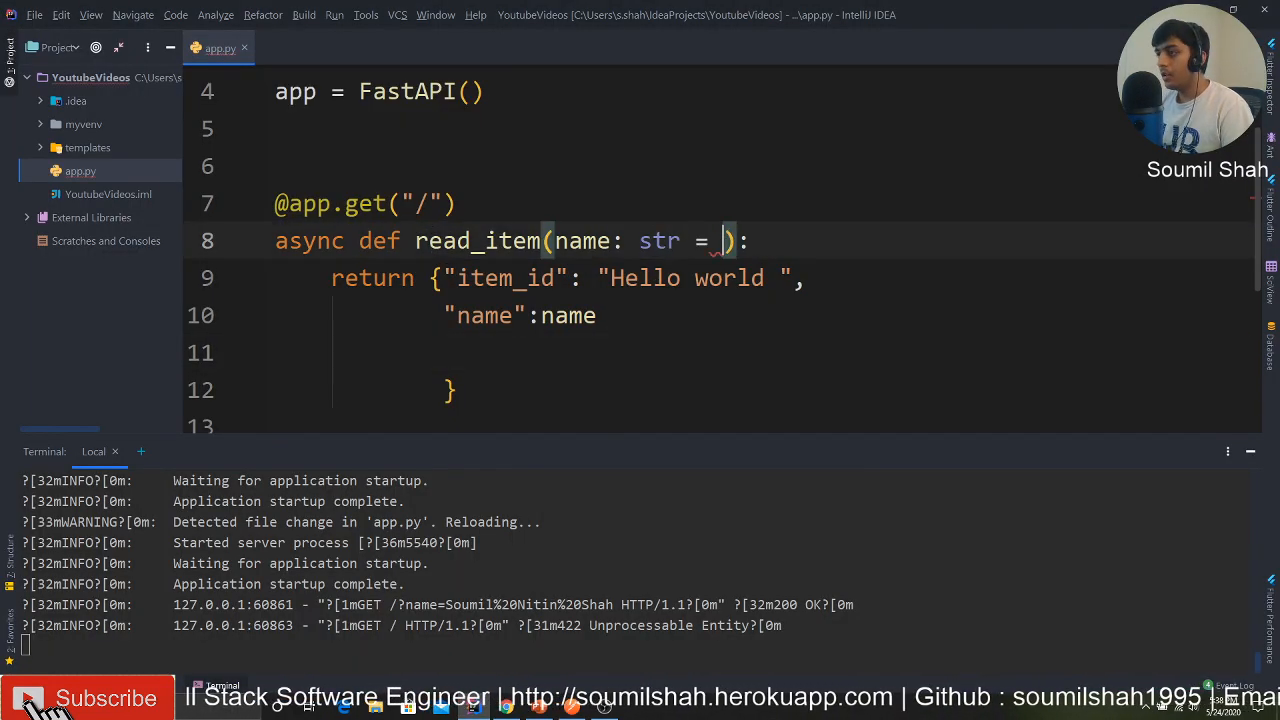
- Give read_item's name parameter the default string "Default Value"
text("")
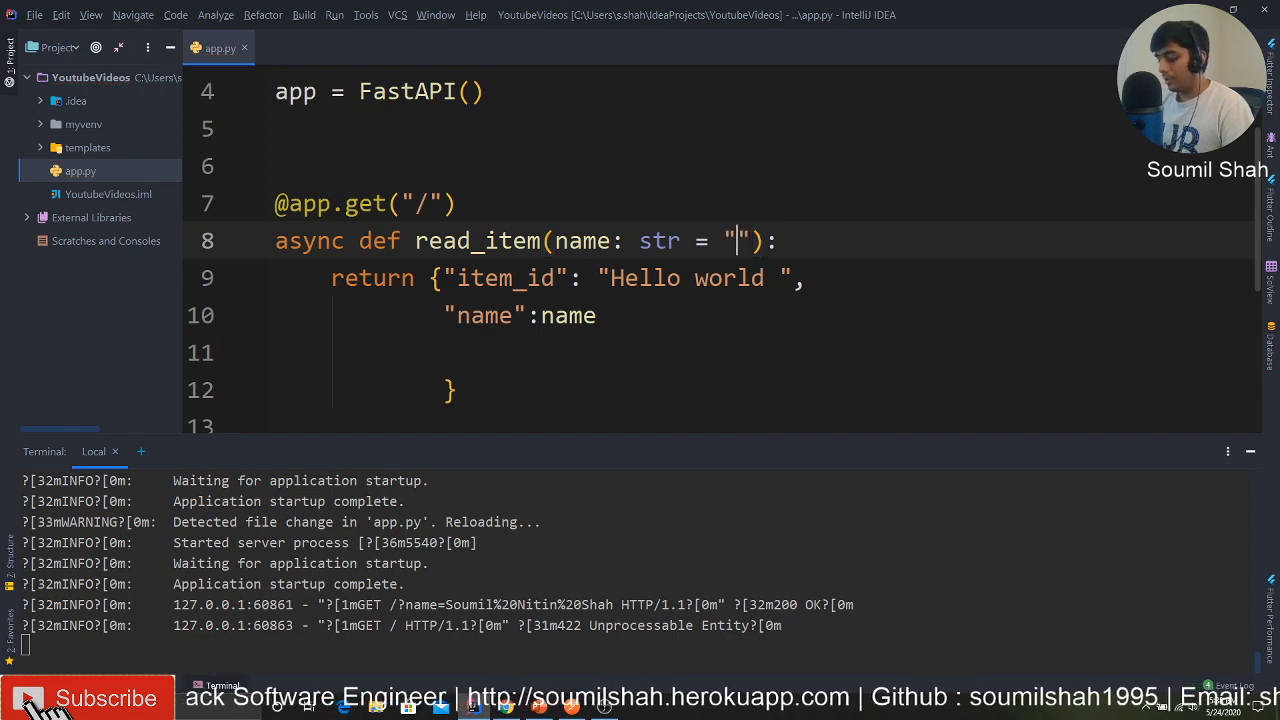
text(Default Vlau)
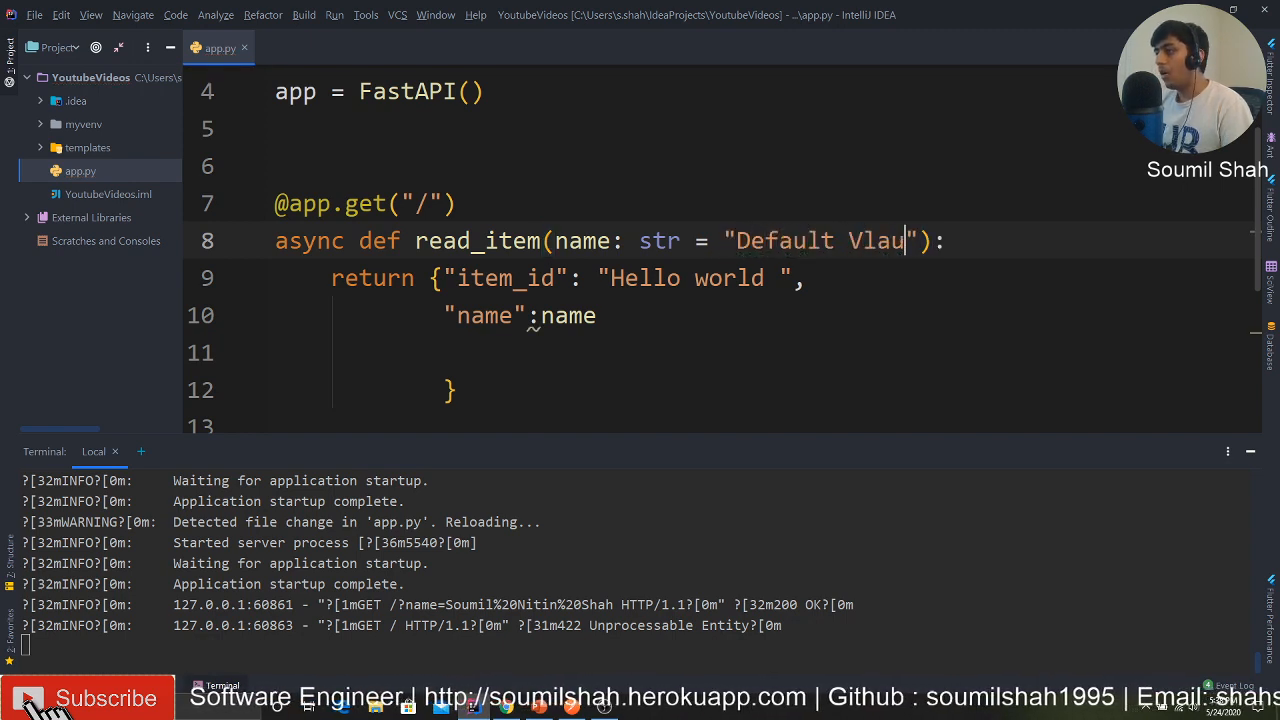
key(Backspace)
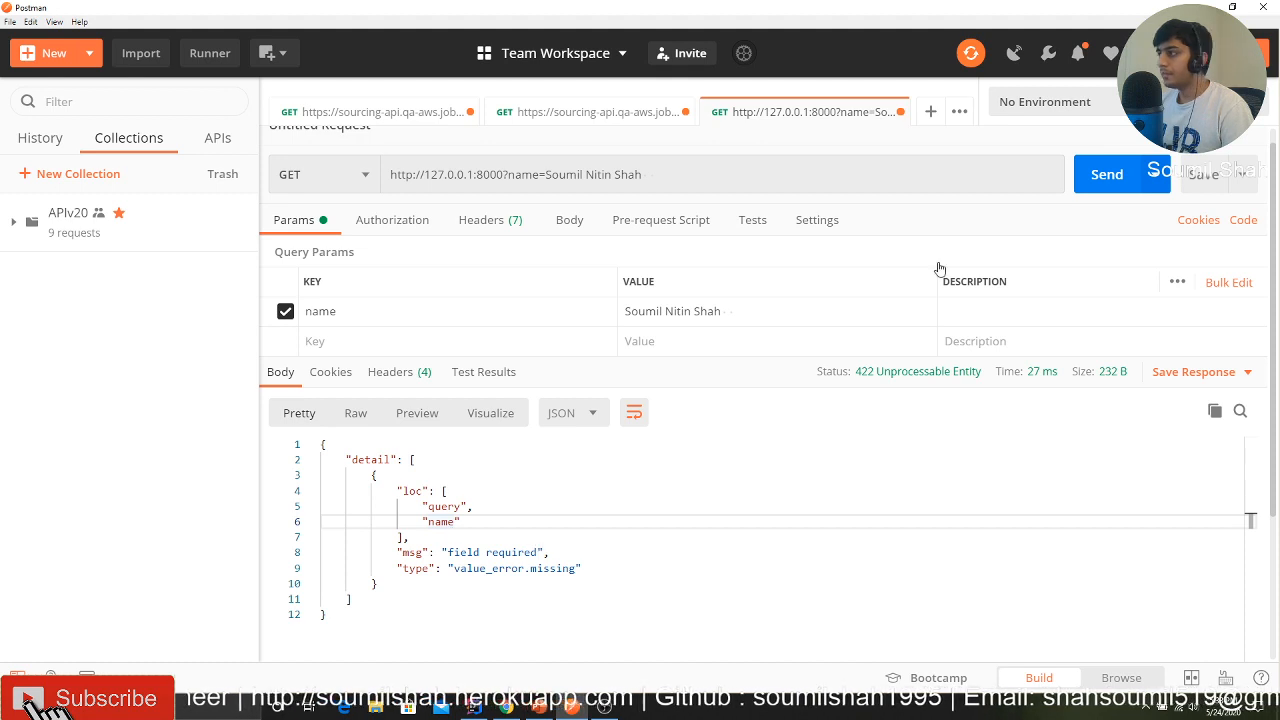
- Exclude name to get the default response, then re-include name=Soumil Nitin Shah and resend
click(285, 311)
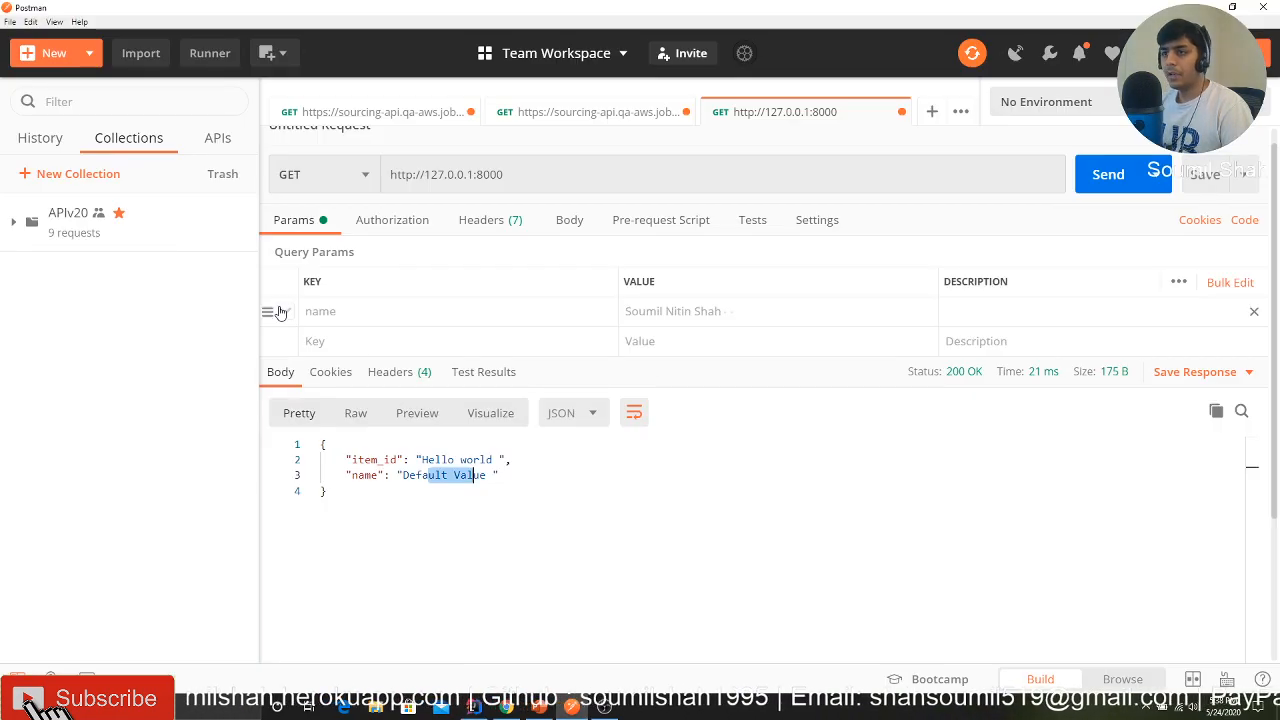
click(1108, 174)
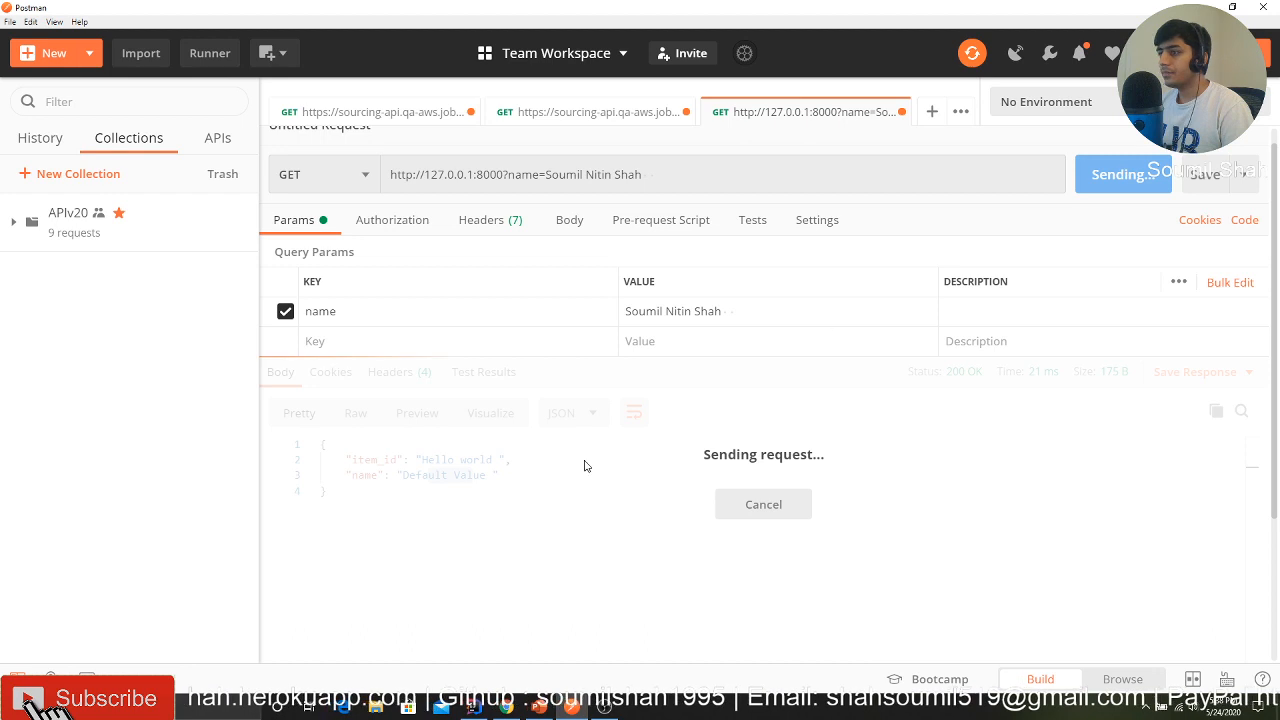
click(1122, 173)
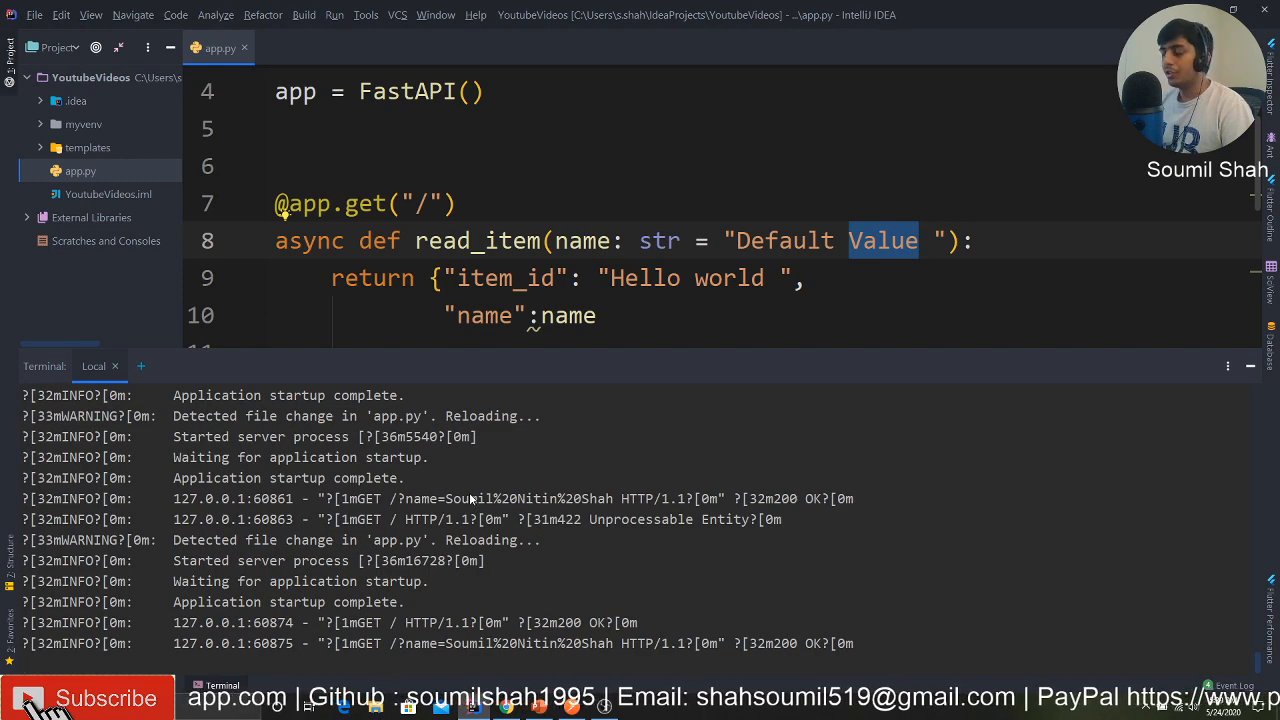
mouse_move(447, 469)
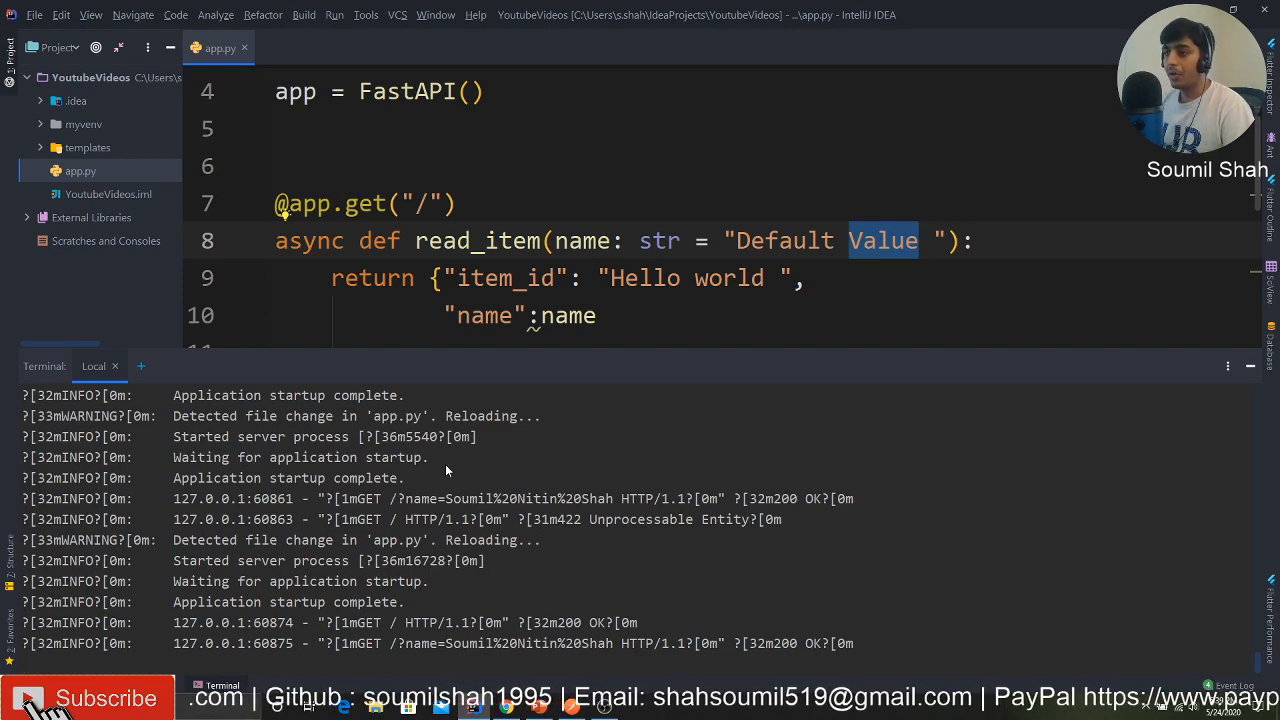